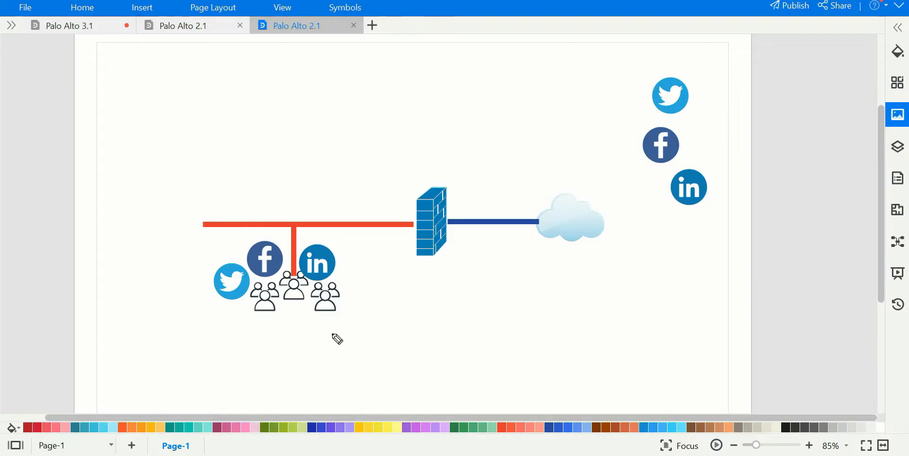
{"action": "mouse_move", "coordinate": [313, 336]}
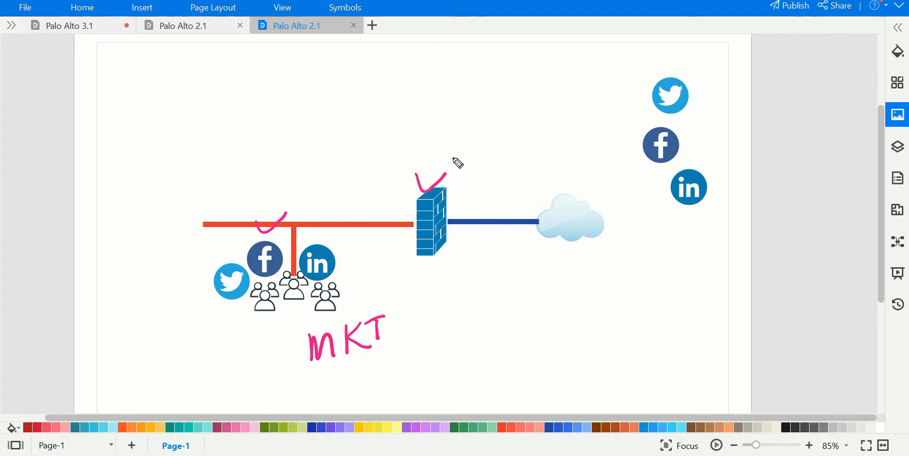
{"action": "mouse_move", "coordinate": [195, 379]}
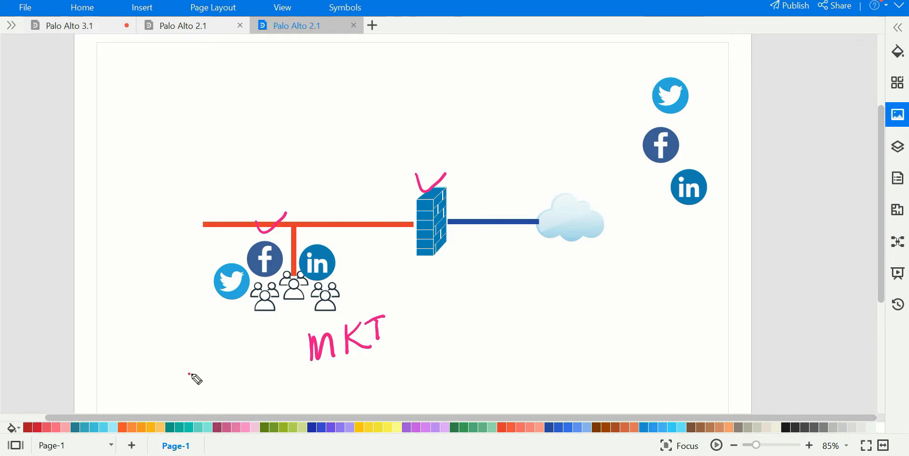
Draw freehand arrows pointing at the marketing users and from the firewall to the Facebook icon.
{"action": "left_click_drag", "start_coordinate": [193, 376], "coordinate": [249, 325]}
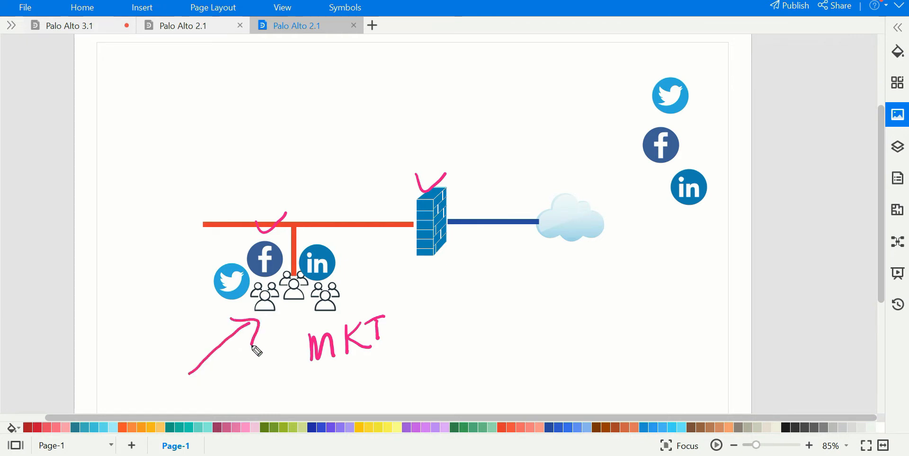
{"action": "left_click_drag", "start_coordinate": [449, 204], "coordinate": [631, 147]}
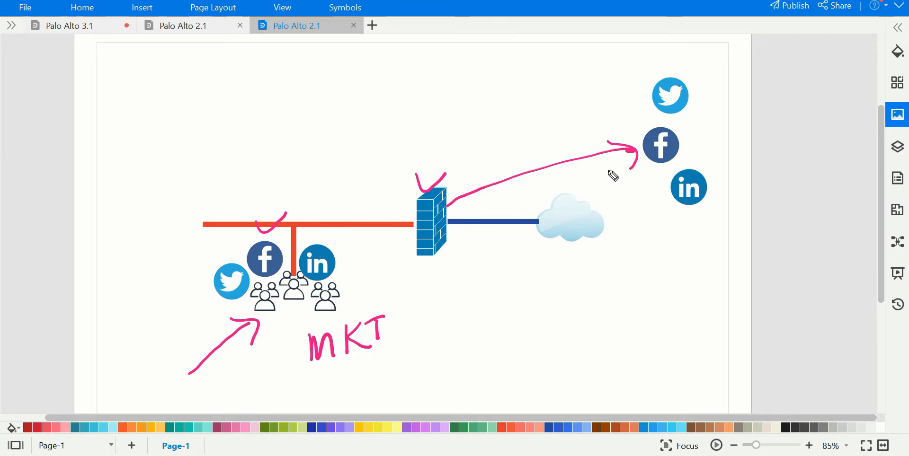
{"action": "mouse_move", "coordinate": [357, 295]}
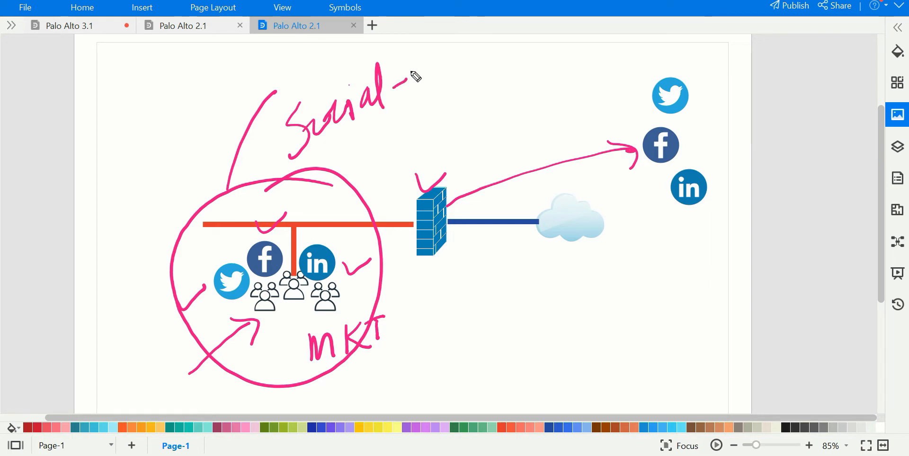
Handwrite 'Social-networking group' above the circled marketing users.
{"action": "left_click_drag", "start_coordinate": [412, 76], "coordinate": [495, 38]}
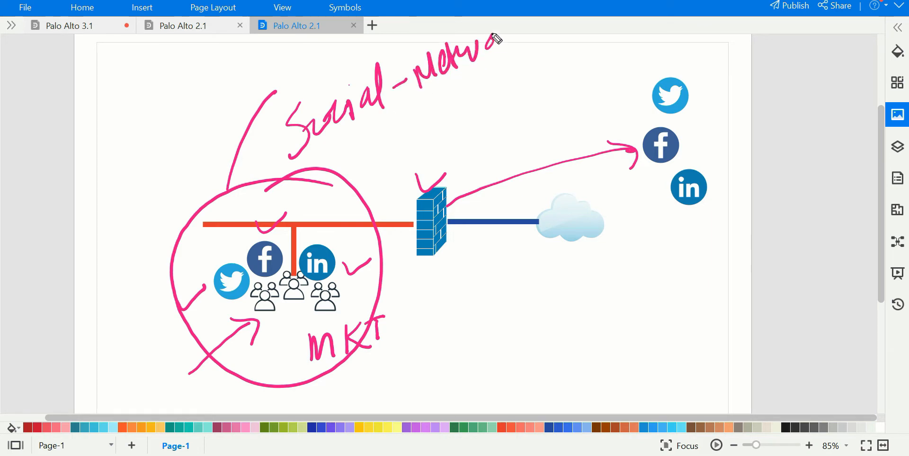
{"action": "left_click_drag", "start_coordinate": [495, 37], "coordinate": [571, 35]}
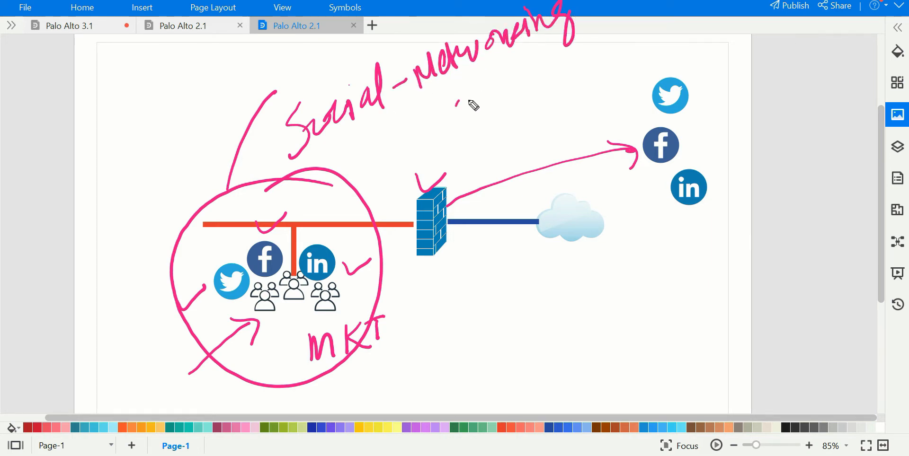
{"action": "left_click_drag", "start_coordinate": [458, 104], "coordinate": [559, 64]}
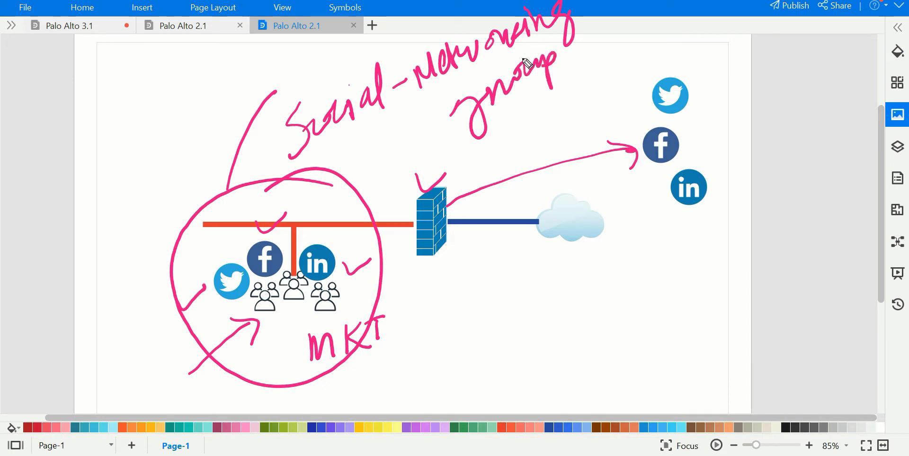
{"action": "left_click_drag", "start_coordinate": [64, 187], "coordinate": [177, 235]}
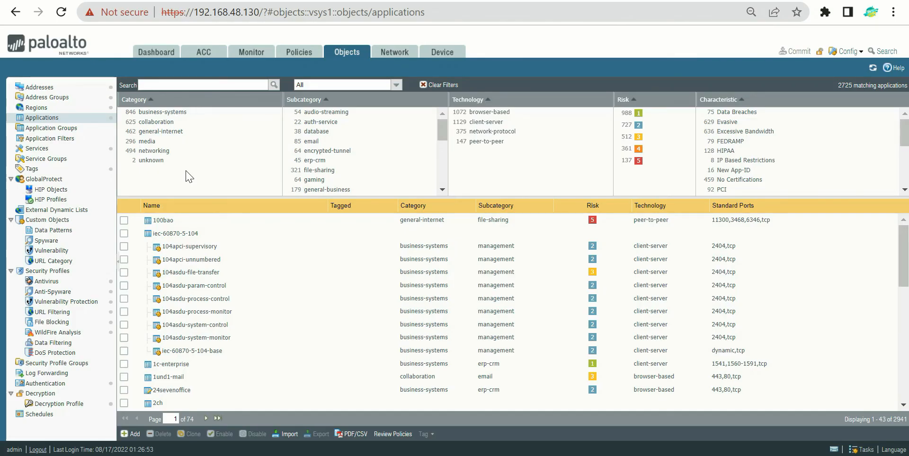
{"action": "mouse_move", "coordinate": [264, 180]}
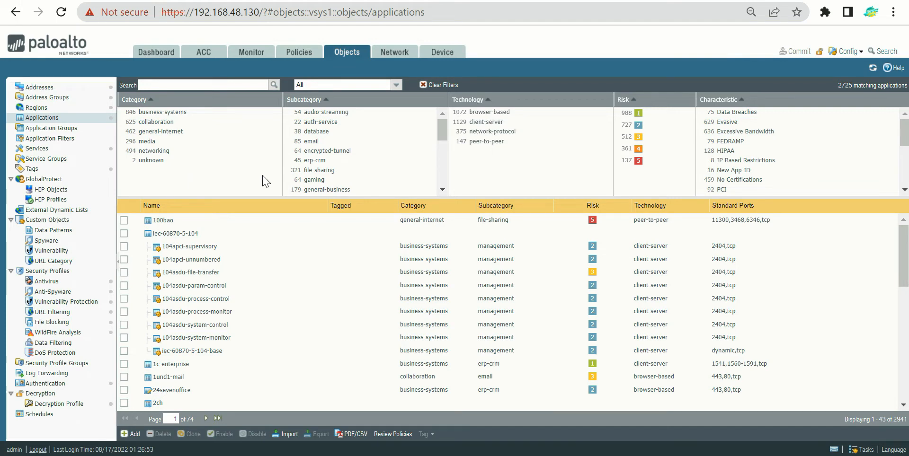
Navigate the Objects pane from Applications to the empty Application Groups list.
{"action": "left_click", "coordinate": [36, 107]}
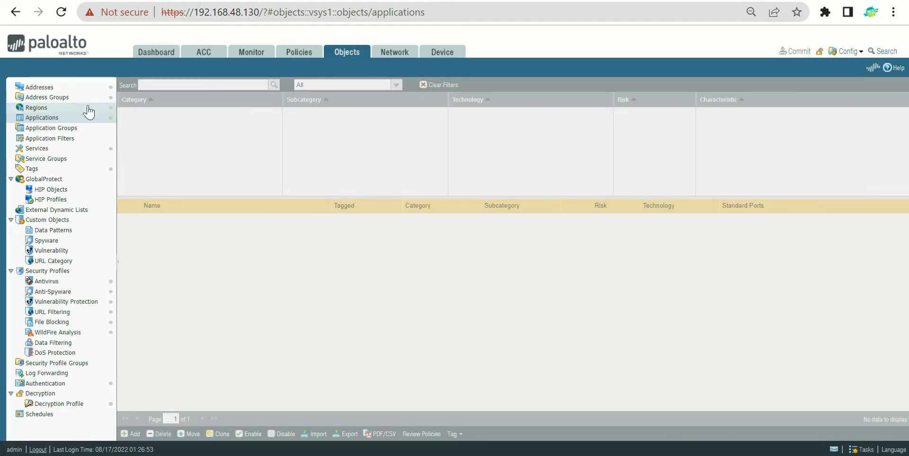
{"action": "left_click", "coordinate": [42, 117]}
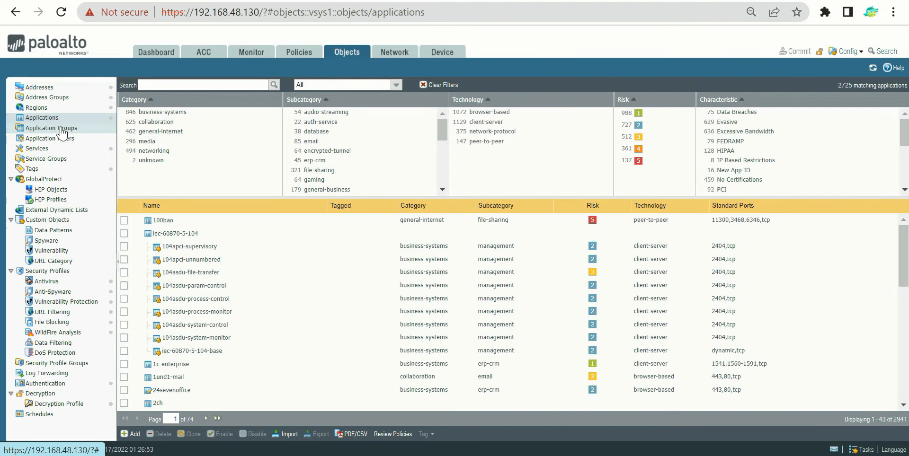
{"action": "left_click", "coordinate": [50, 128]}
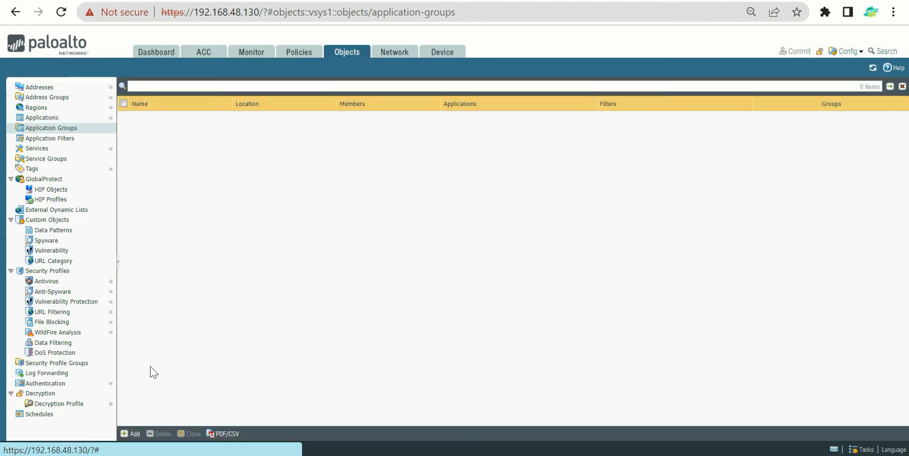
Add a new application group and name it Social-networking-Group.
{"action": "left_click", "coordinate": [134, 434]}
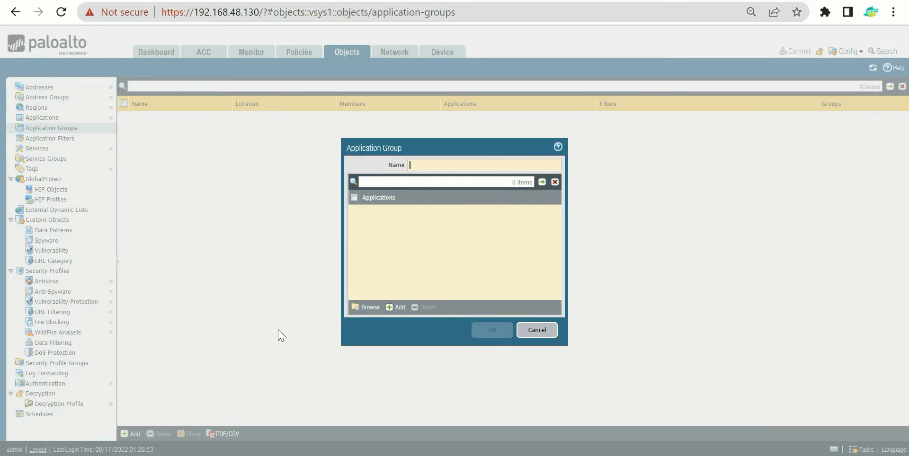
{"action": "mouse_move", "coordinate": [447, 169]}
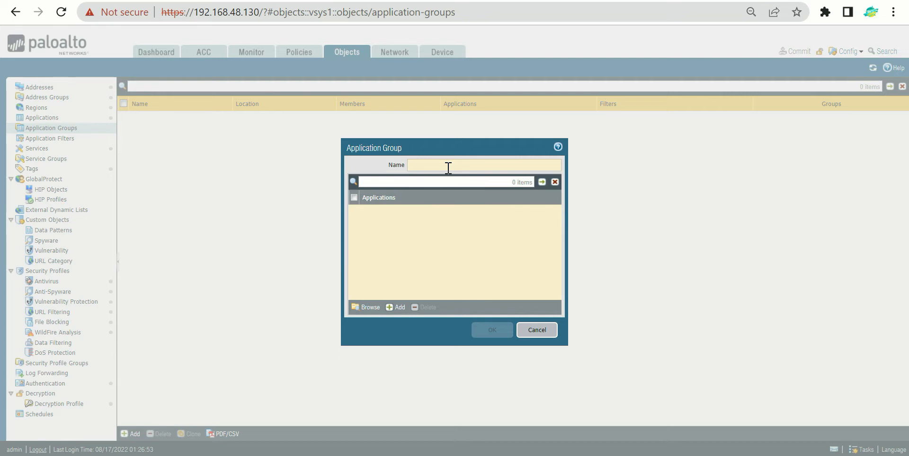
{"action": "type", "text": "Socia"}
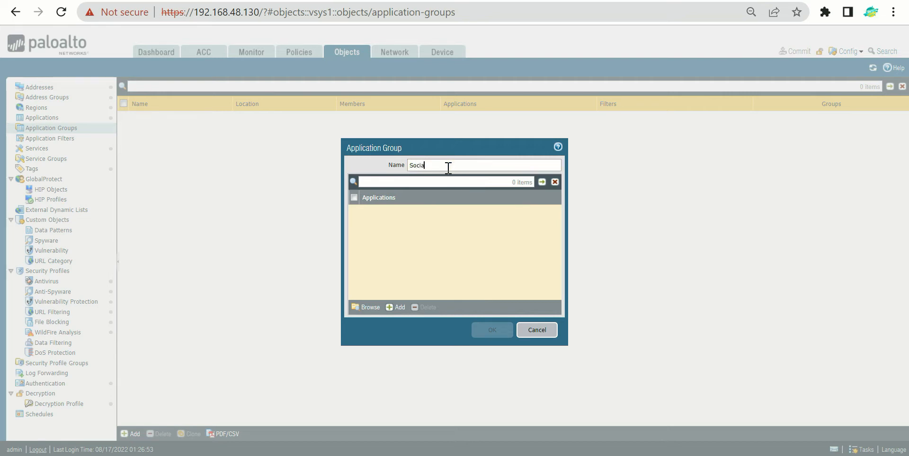
{"action": "type", "text": "l-net"}
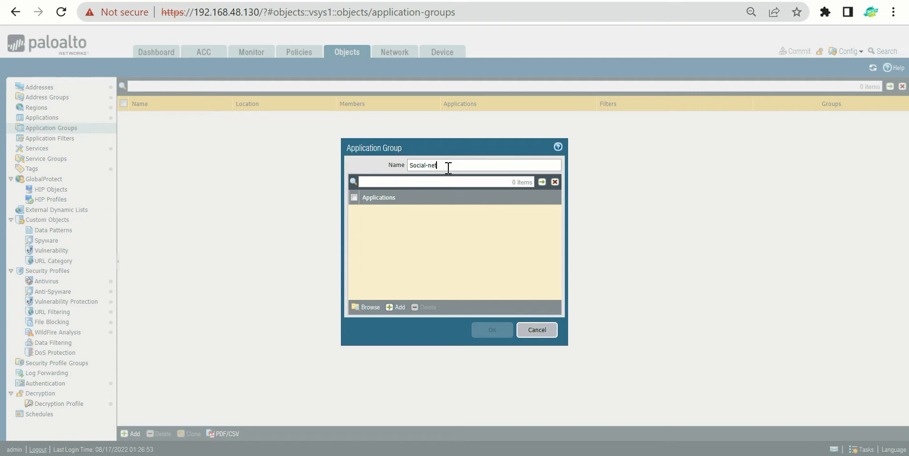
{"action": "type", "text": "working-G"}
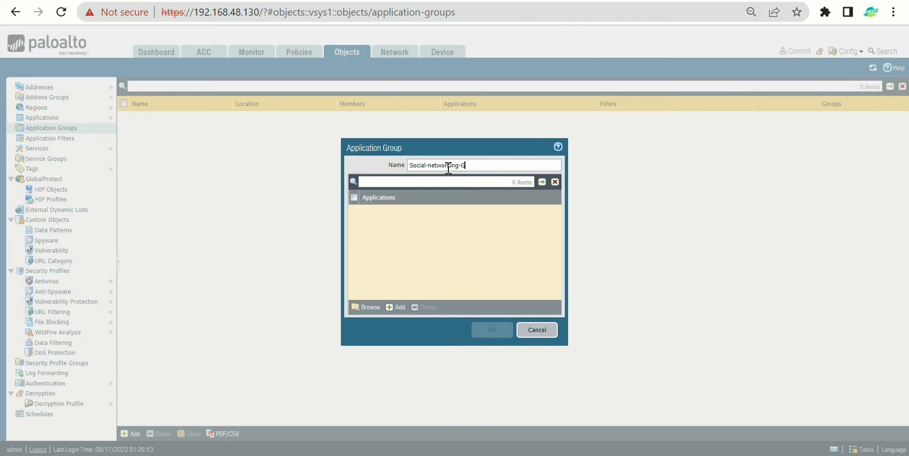
{"action": "type", "text": "roup"}
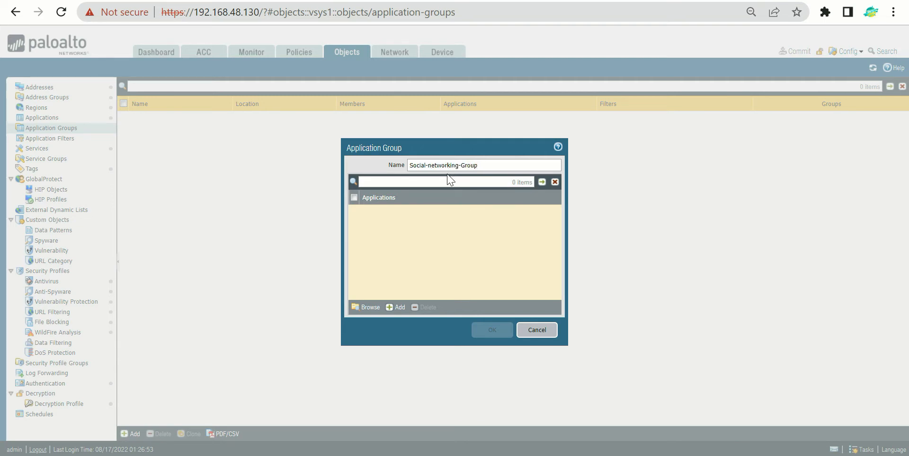
{"action": "left_click", "coordinate": [491, 329]}
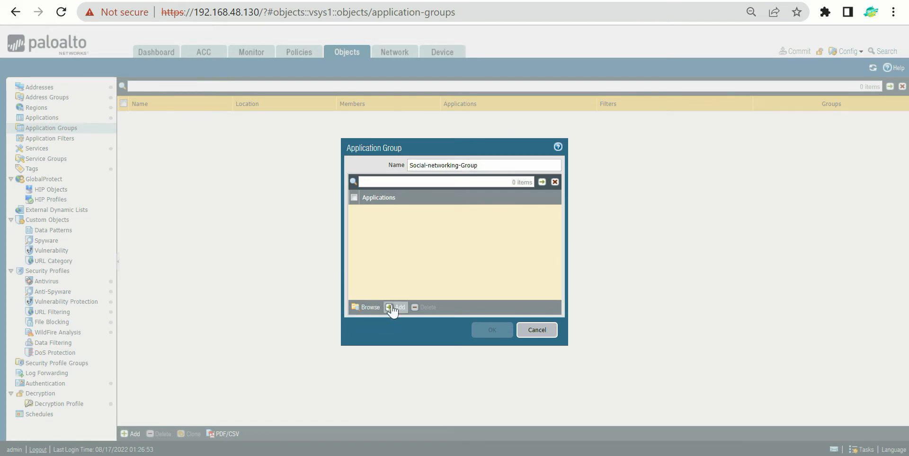
Add facebook, twitter and linkedin as group members and save Social-networking-Group.
{"action": "left_click", "coordinate": [397, 308]}
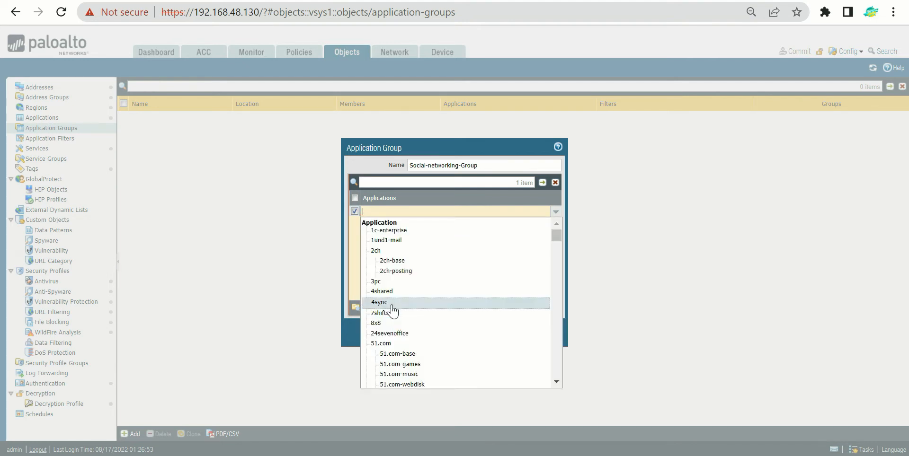
{"action": "type", "text": "Faceb"}
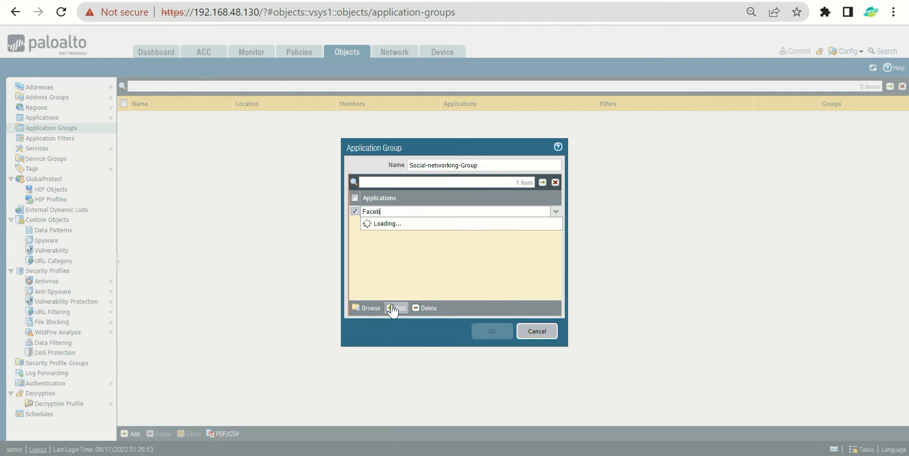
{"action": "type", "text": "ook"}
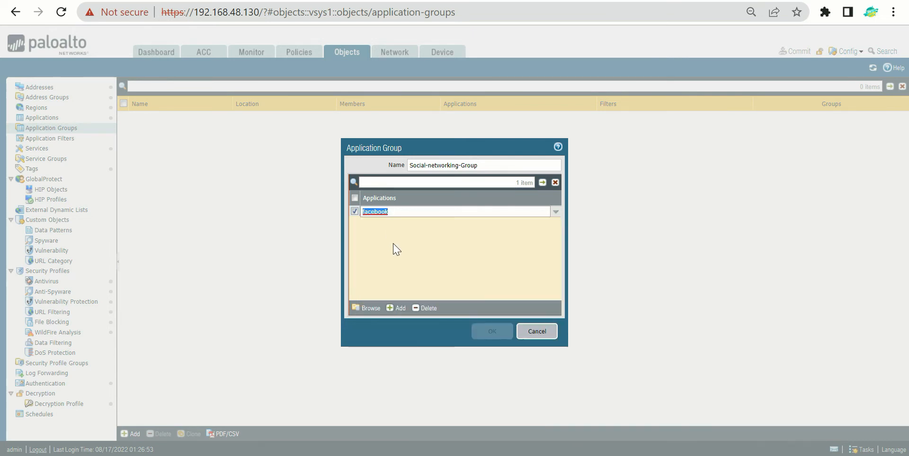
{"action": "left_click", "coordinate": [395, 307]}
{"action": "type", "text": "Twitter"}
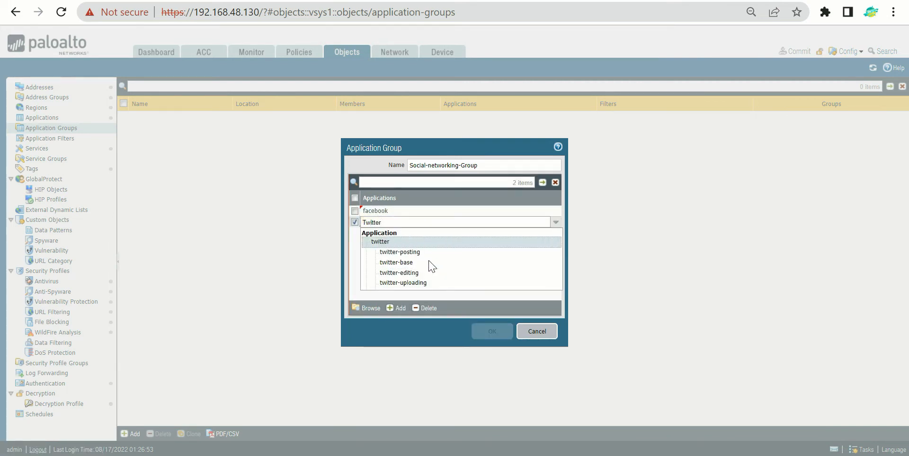
{"action": "left_click", "coordinate": [378, 242]}
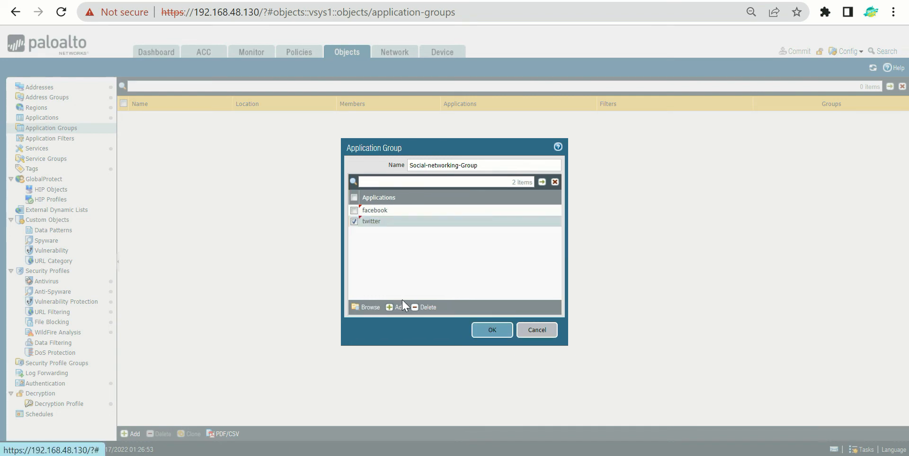
{"action": "left_click", "coordinate": [396, 308]}
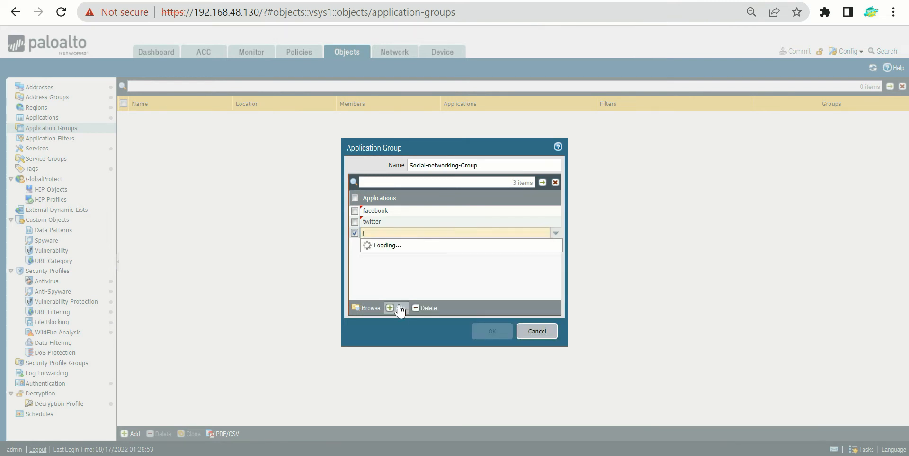
{"action": "type", "text": "linked"}
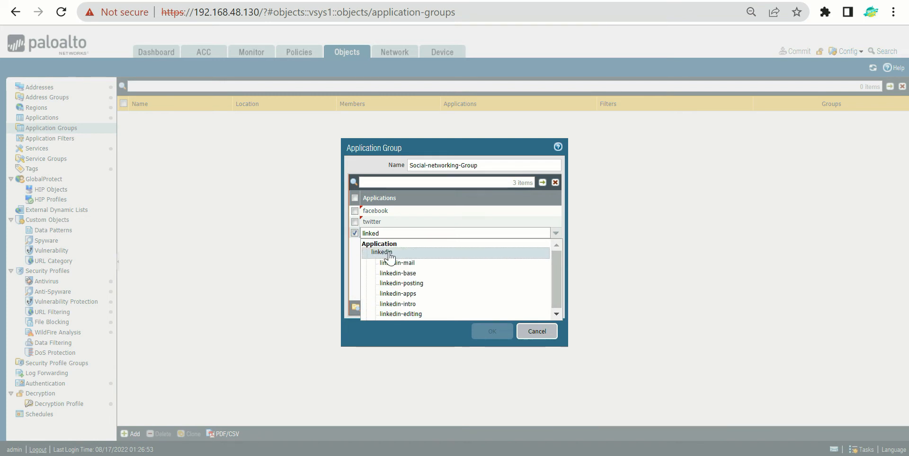
{"action": "left_click", "coordinate": [382, 252]}
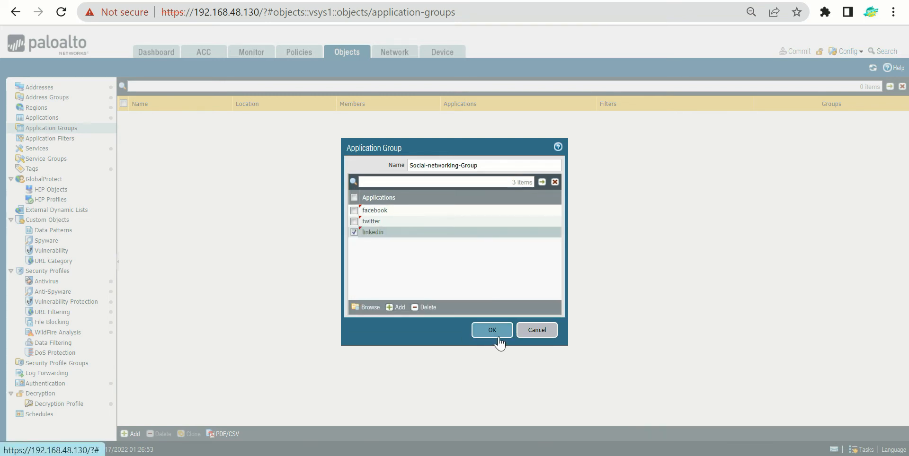
{"action": "mouse_move", "coordinate": [481, 283]}
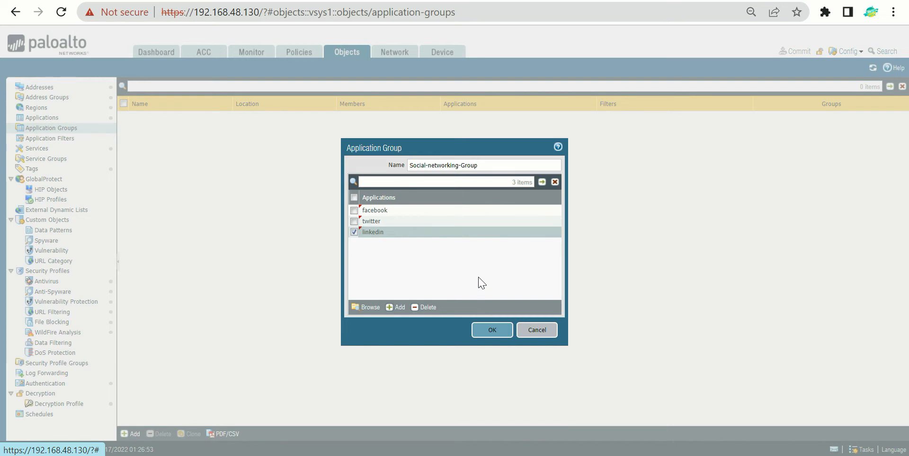
{"action": "mouse_move", "coordinate": [396, 307]}
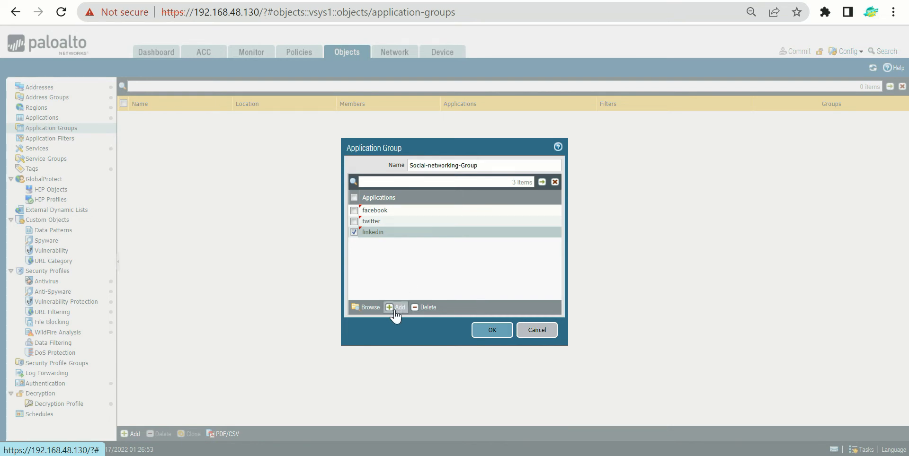
{"action": "mouse_move", "coordinate": [491, 329]}
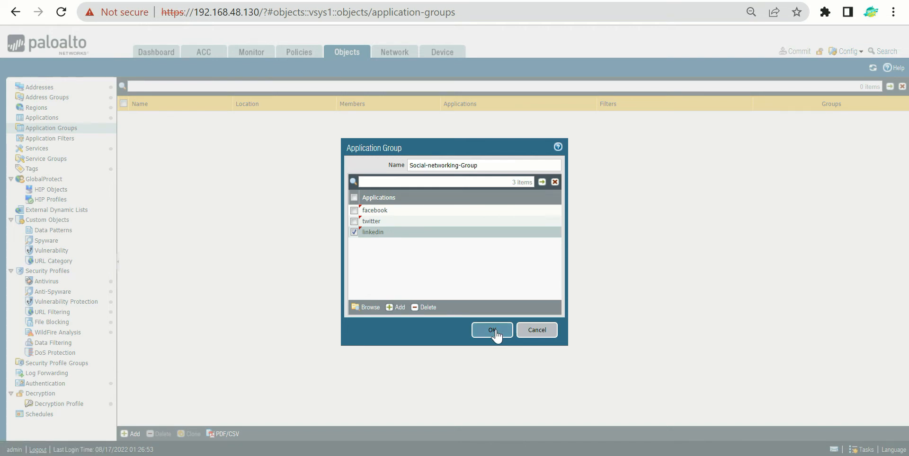
{"action": "left_click", "coordinate": [491, 330]}
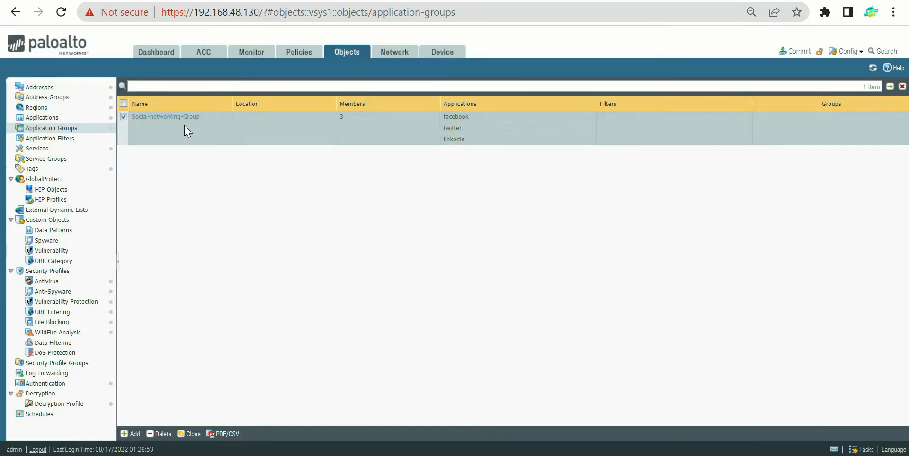
{"action": "mouse_move", "coordinate": [299, 52]}
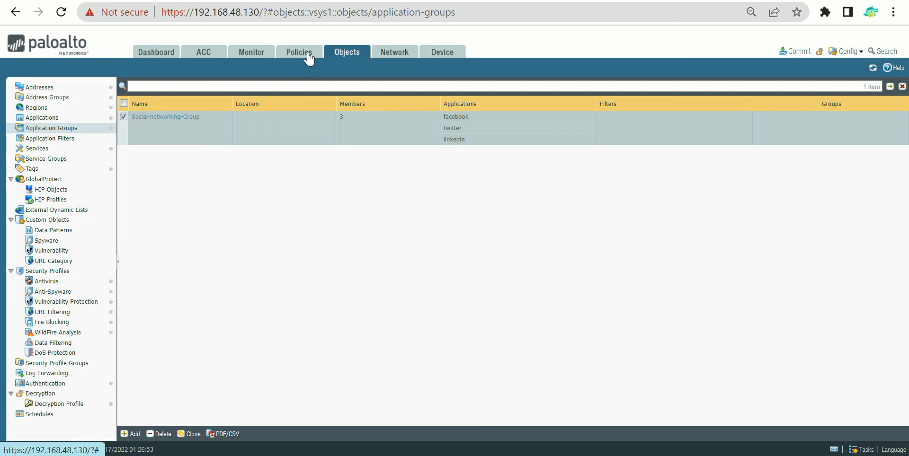
In Policies > Security, rename the 'Facebook Access for MKT' rule to 'Social Networking Access for MKT'.
{"action": "left_click", "coordinate": [298, 52]}
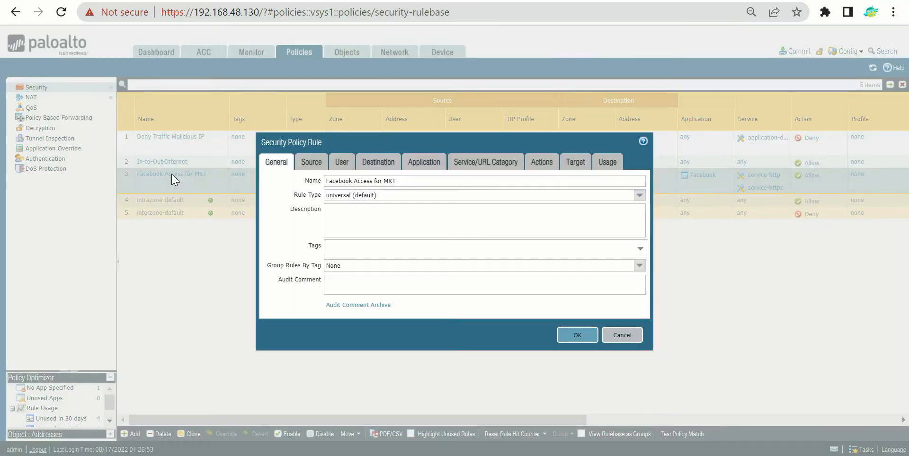
{"action": "left_click", "coordinate": [352, 181]}
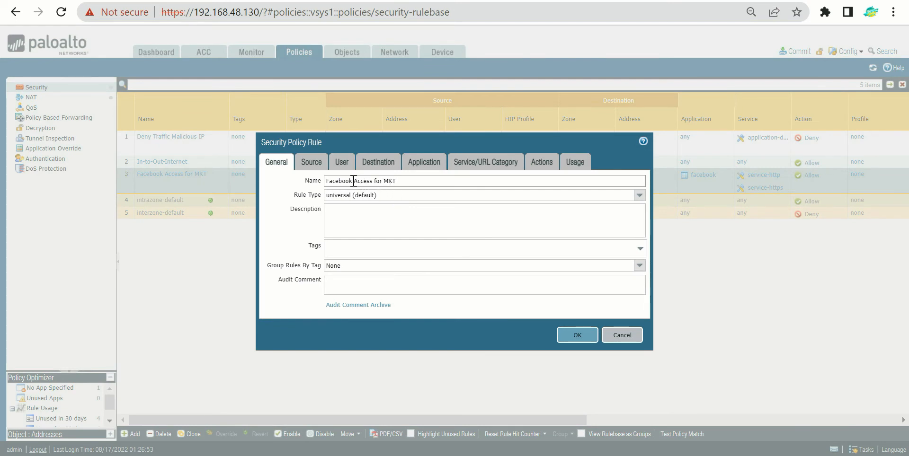
{"action": "double_click", "coordinate": [339, 179]}
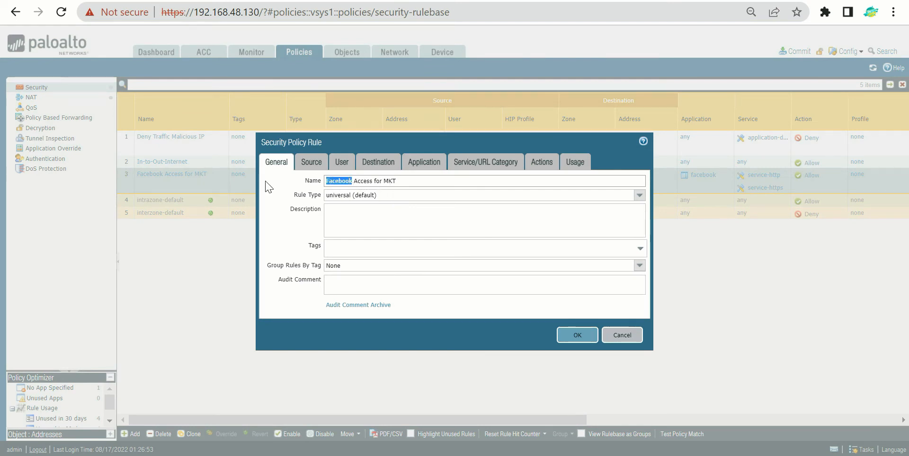
{"action": "type", "text": "Social Ne"}
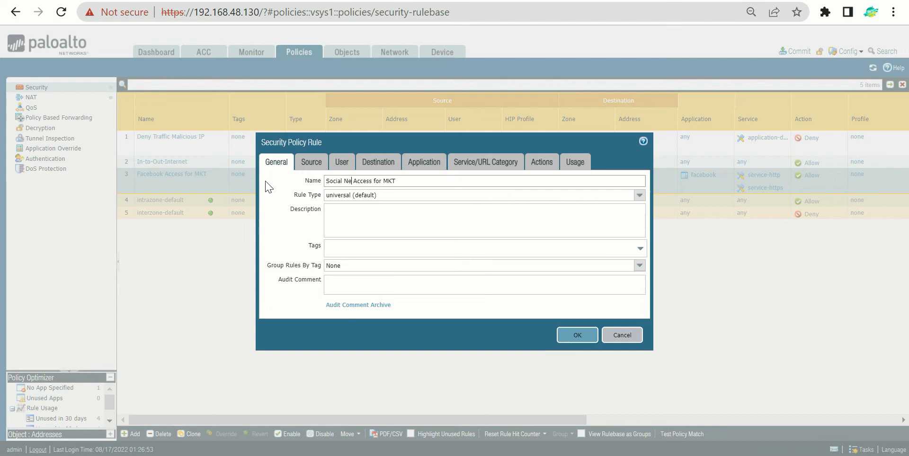
{"action": "type", "text": "tworking"}
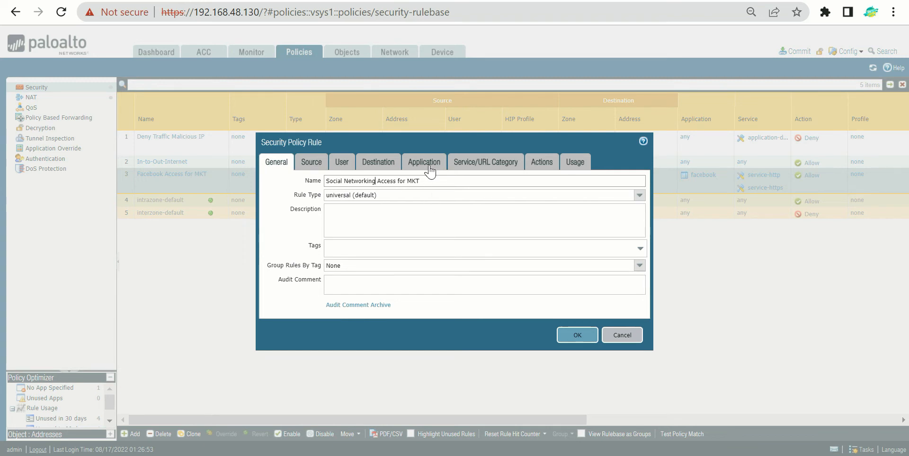
Delete facebook from the rule's Application list and add a new empty application row.
{"action": "left_click", "coordinate": [424, 161]}
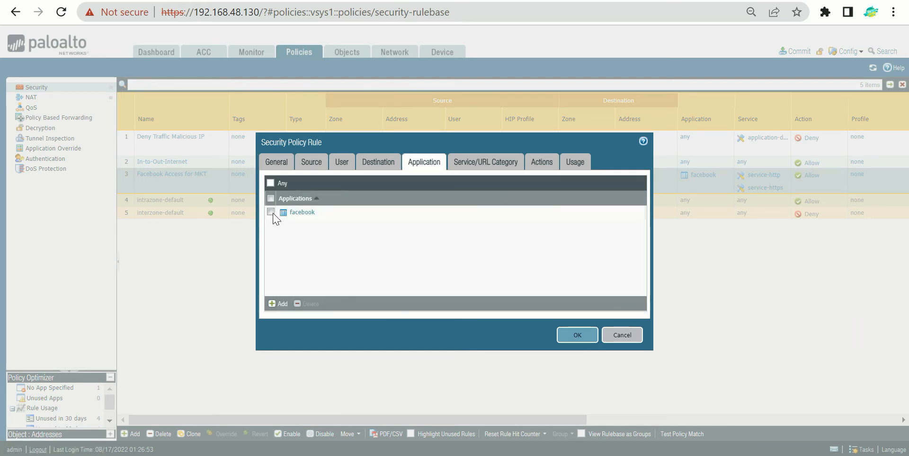
{"action": "left_click", "coordinate": [270, 212]}
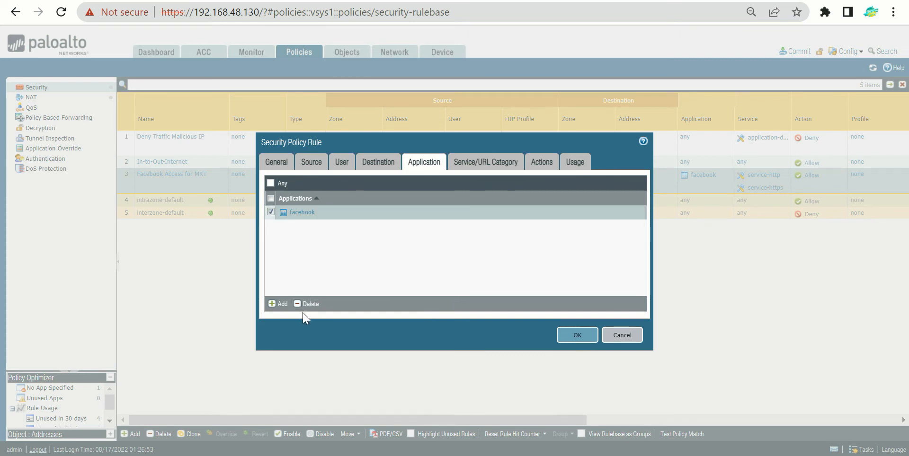
{"action": "left_click", "coordinate": [270, 183]}
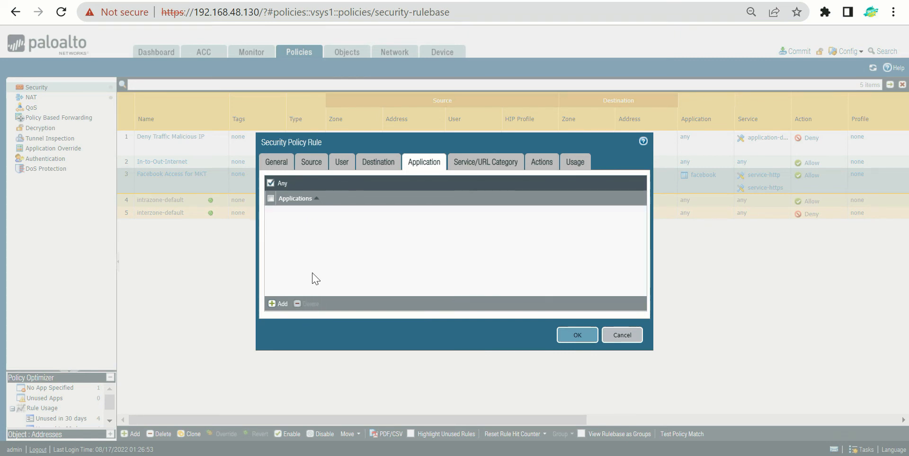
{"action": "left_click", "coordinate": [277, 304]}
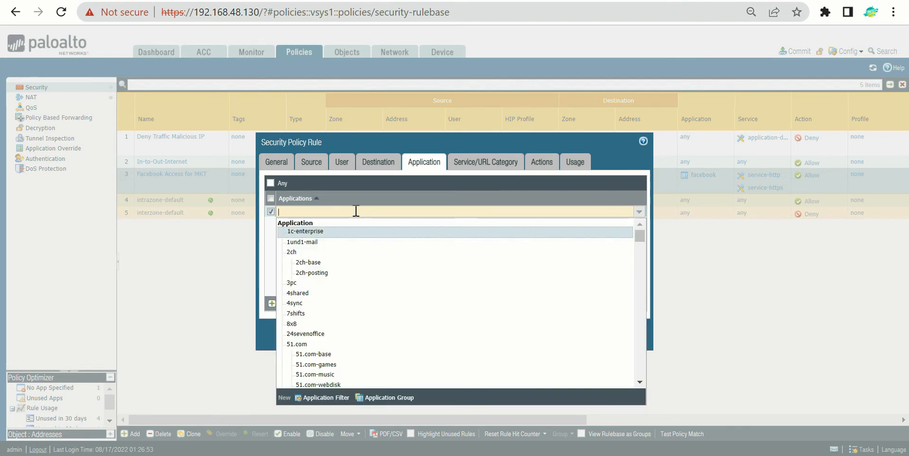
Search 'Social' and select Social-networking-Group as the rule's application.
{"action": "type", "text": "Social"}
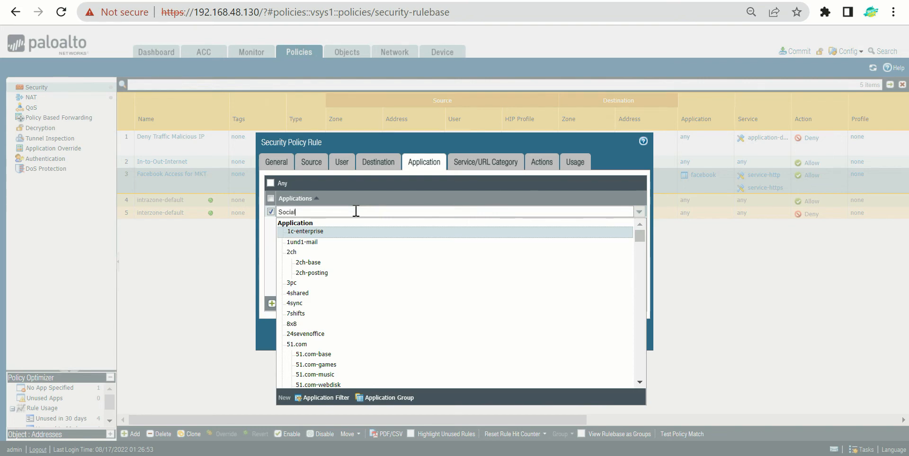
{"action": "type", "text": "Network"}
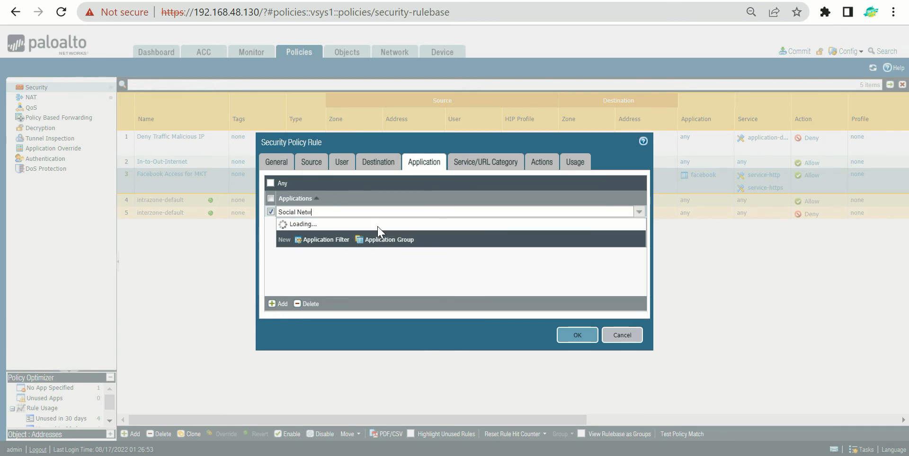
{"action": "type", "text": "ork"}
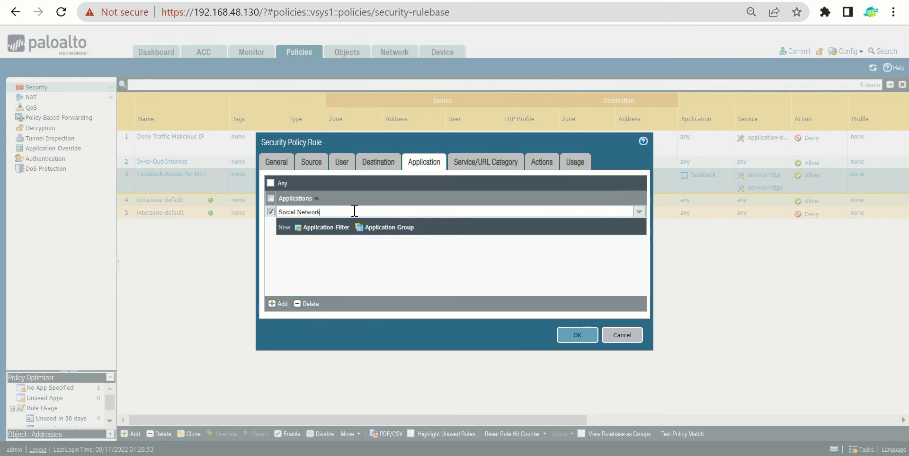
{"action": "key", "text": "Backspace"}
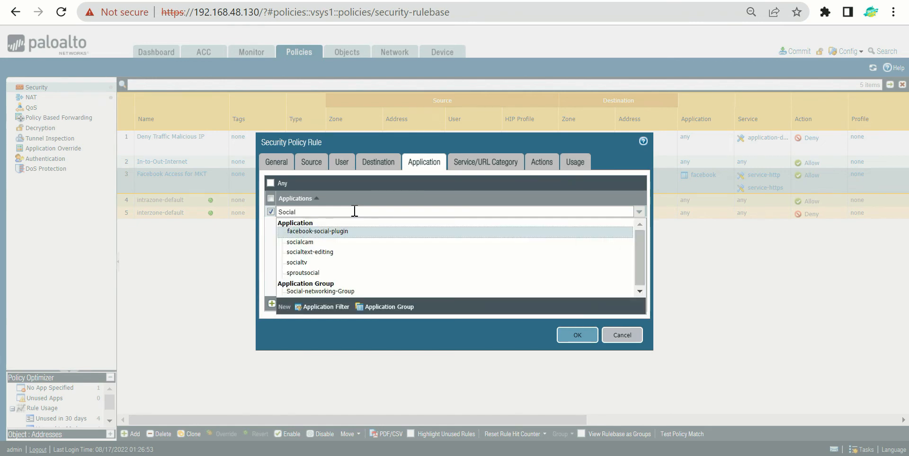
{"action": "mouse_move", "coordinate": [380, 291]}
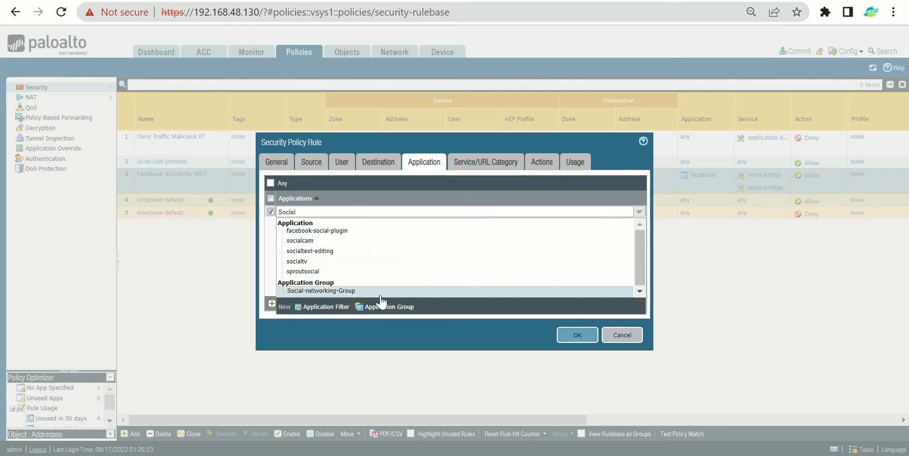
{"action": "mouse_move", "coordinate": [360, 295]}
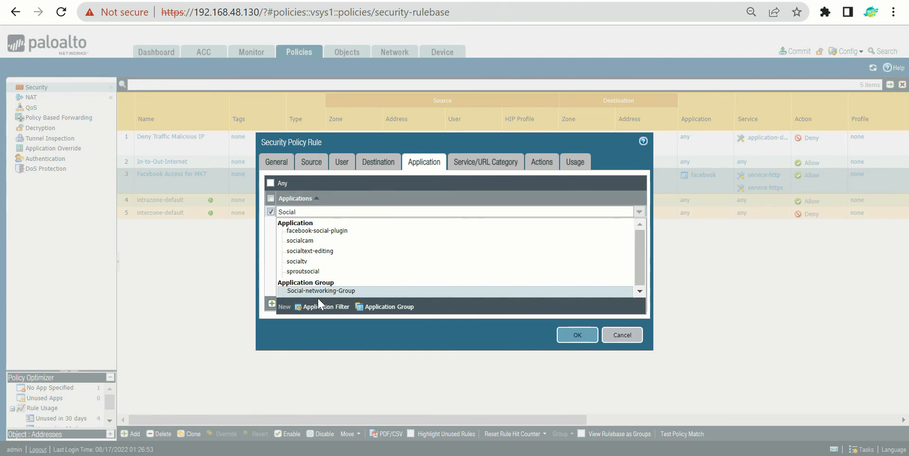
{"action": "mouse_move", "coordinate": [318, 290]}
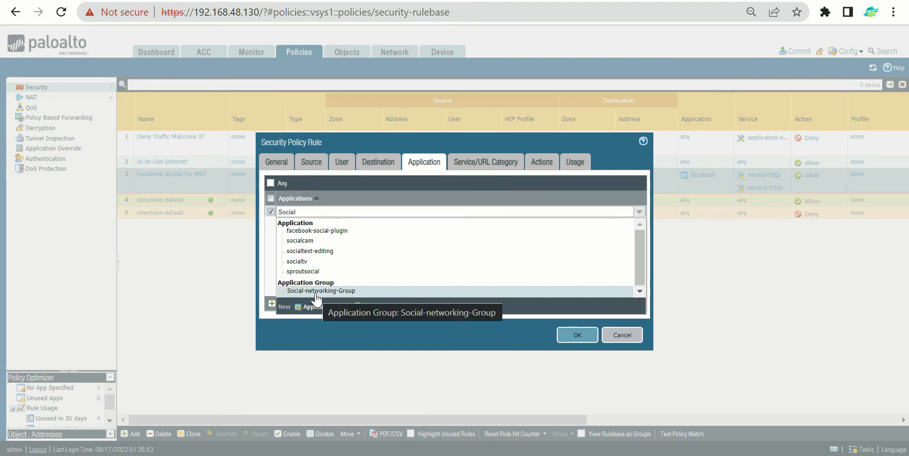
{"action": "left_click", "coordinate": [320, 291]}
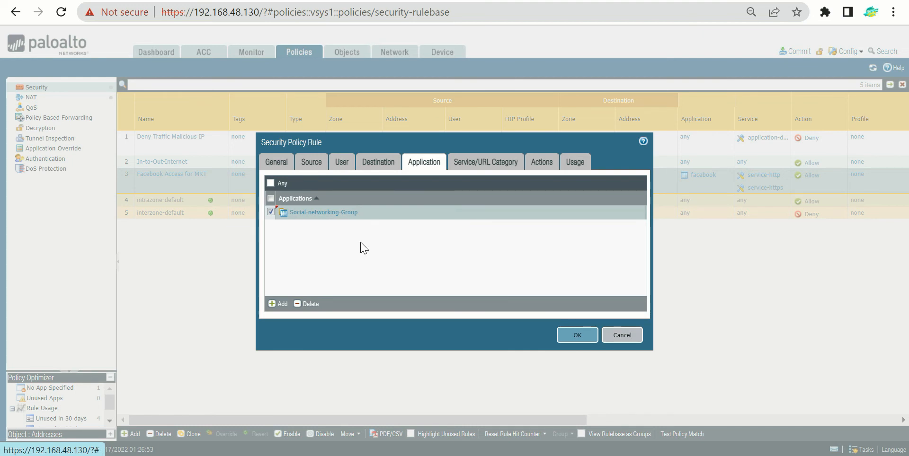
Review the Service/URL Category tab (service-http, service-https) and the Actions tab (Allow).
{"action": "left_click", "coordinate": [484, 162]}
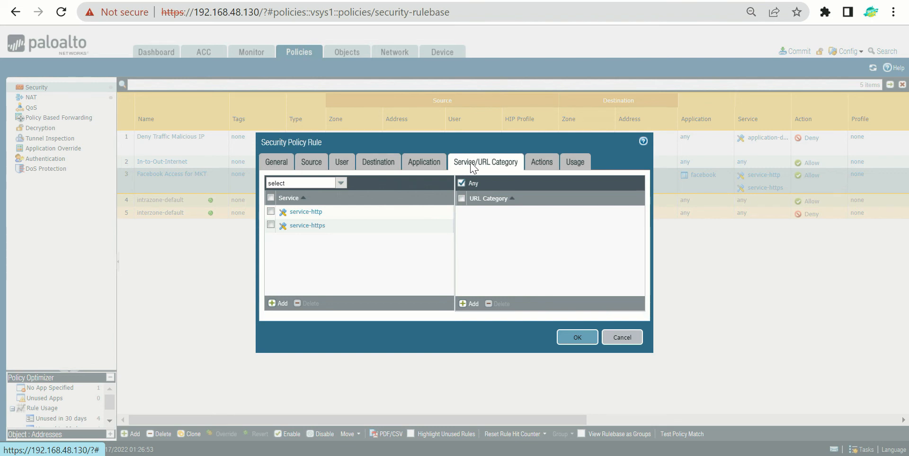
{"action": "mouse_move", "coordinate": [373, 266]}
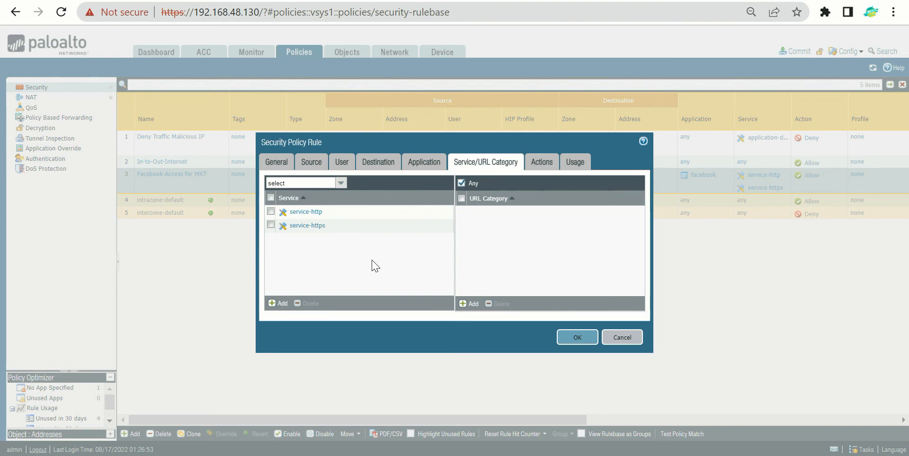
{"action": "mouse_move", "coordinate": [540, 162]}
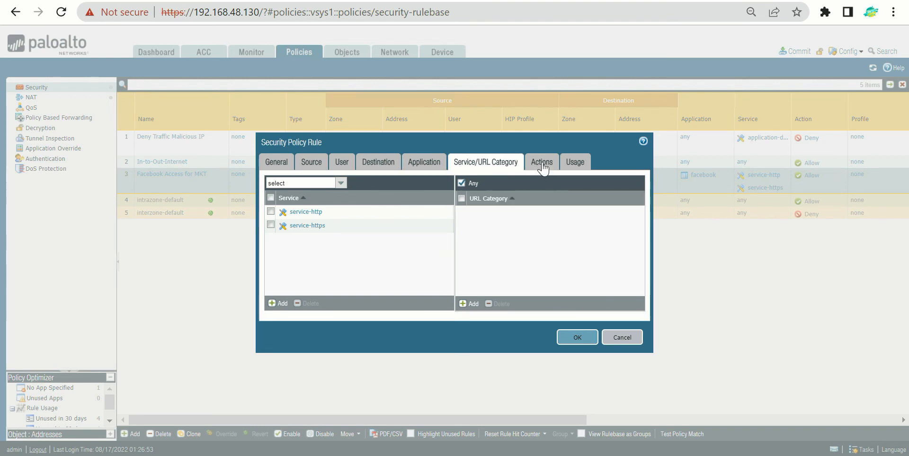
{"action": "left_click", "coordinate": [540, 162]}
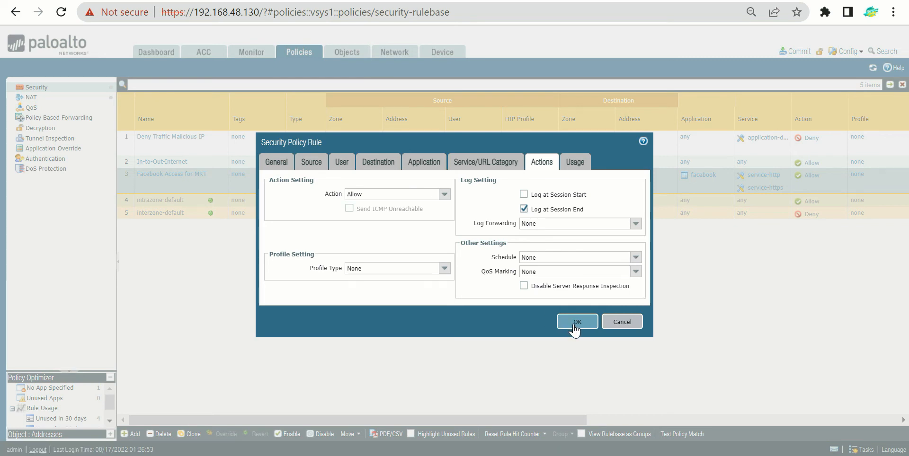
Save the edited security rule and commit the pending configuration changes.
{"action": "left_click", "coordinate": [576, 322]}
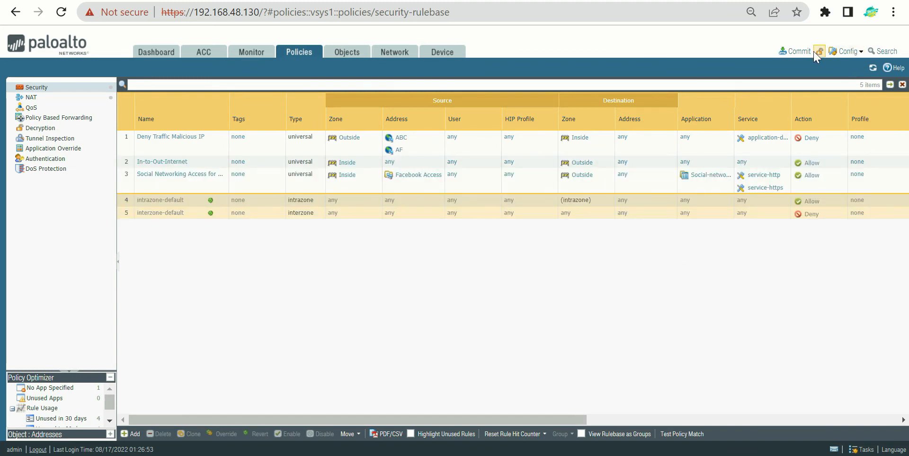
{"action": "left_click", "coordinate": [797, 51]}
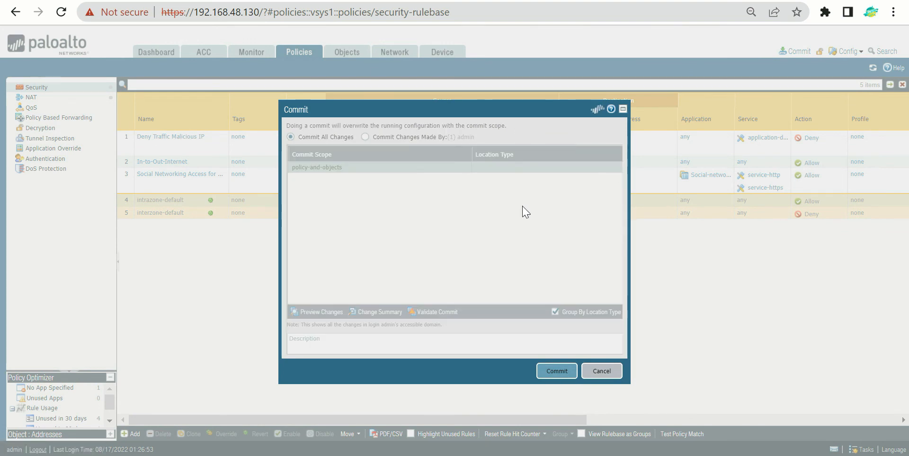
{"action": "left_click", "coordinate": [601, 371]}
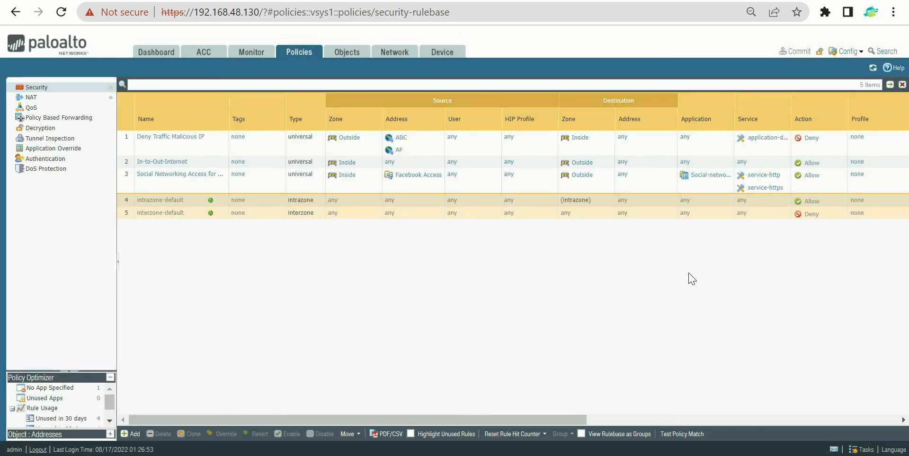
{"action": "mouse_move", "coordinate": [763, 178]}
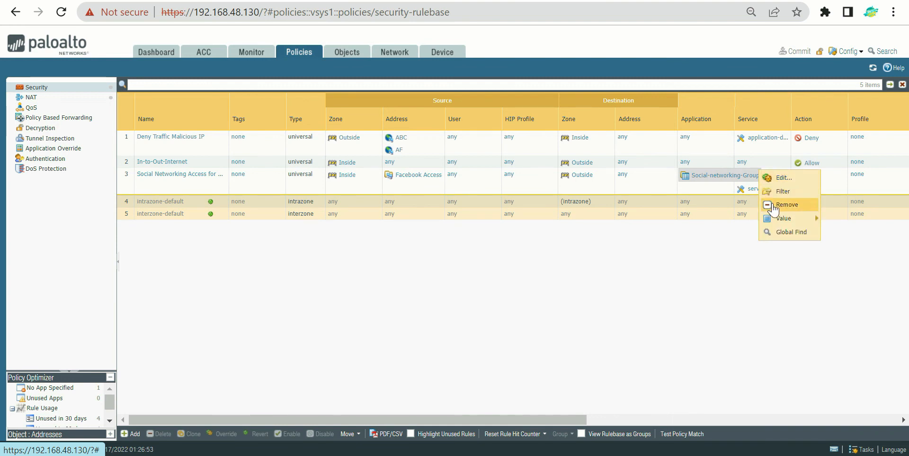
{"action": "mouse_move", "coordinate": [783, 218]}
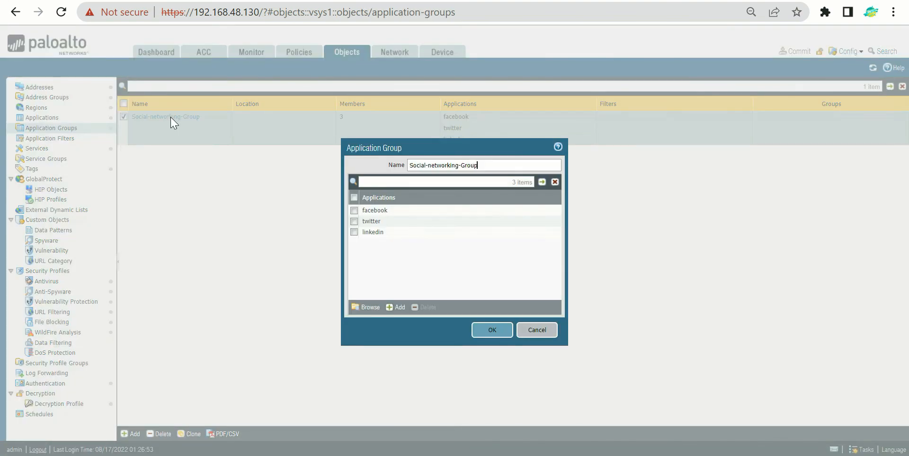
{"action": "mouse_move", "coordinate": [516, 282]}
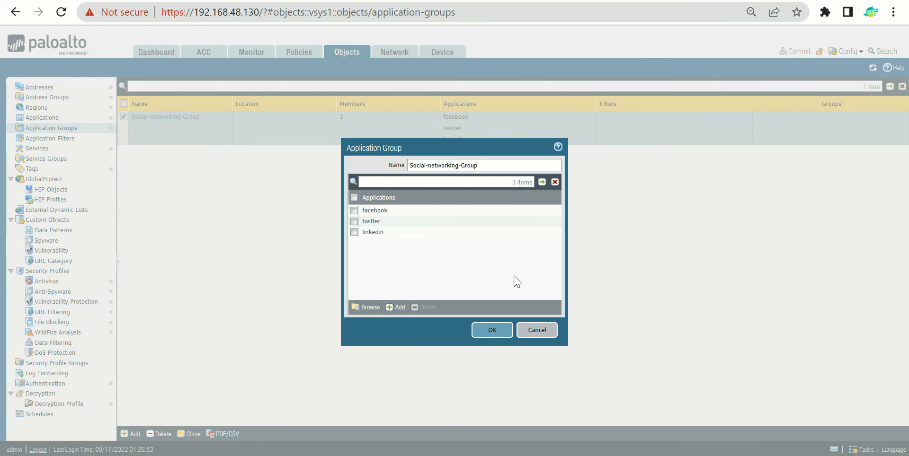
Cancel the Social-networking-Group edit, keeping facebook, twitter and linkedin, and return to Policies.
{"action": "type", "text": "W"}
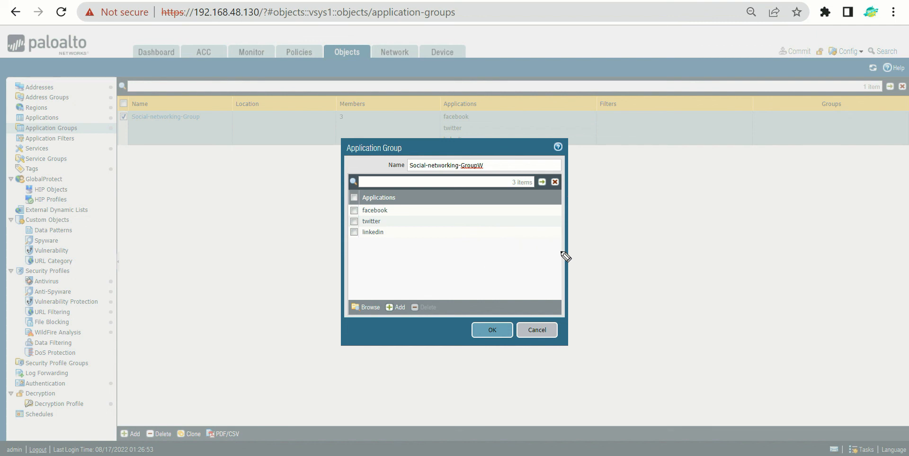
{"action": "mouse_move", "coordinate": [556, 341]}
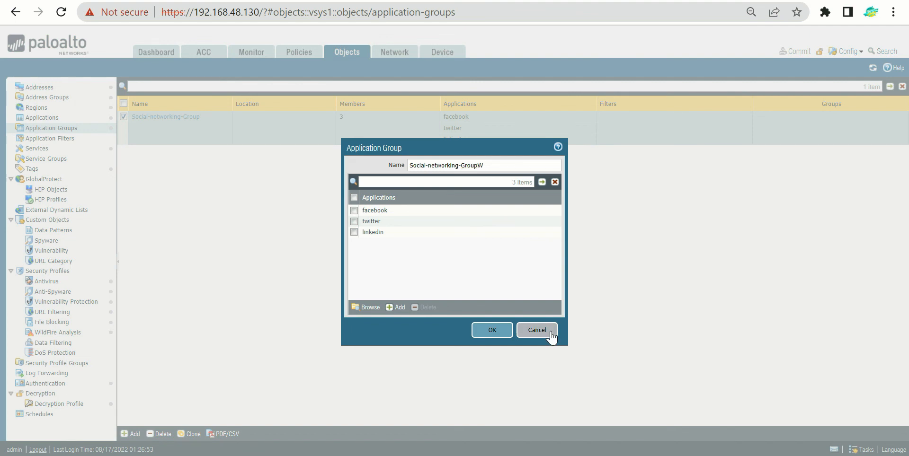
{"action": "left_click", "coordinate": [298, 52]}
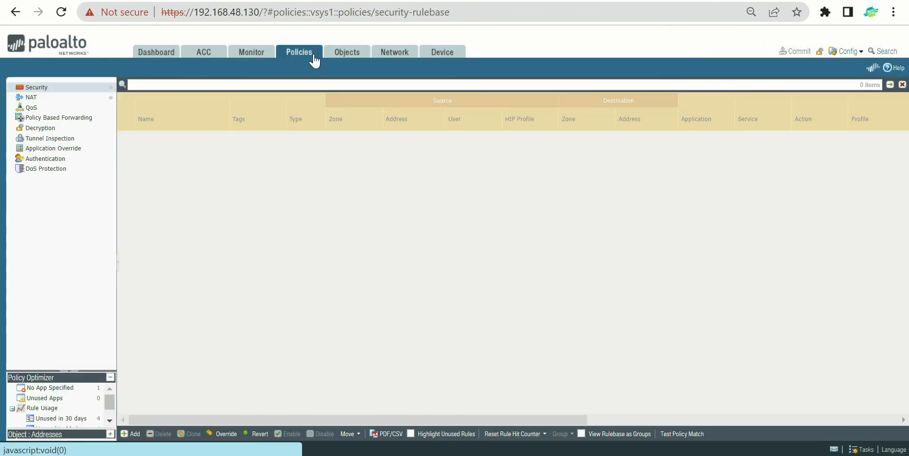
{"action": "mouse_move", "coordinate": [595, 182]}
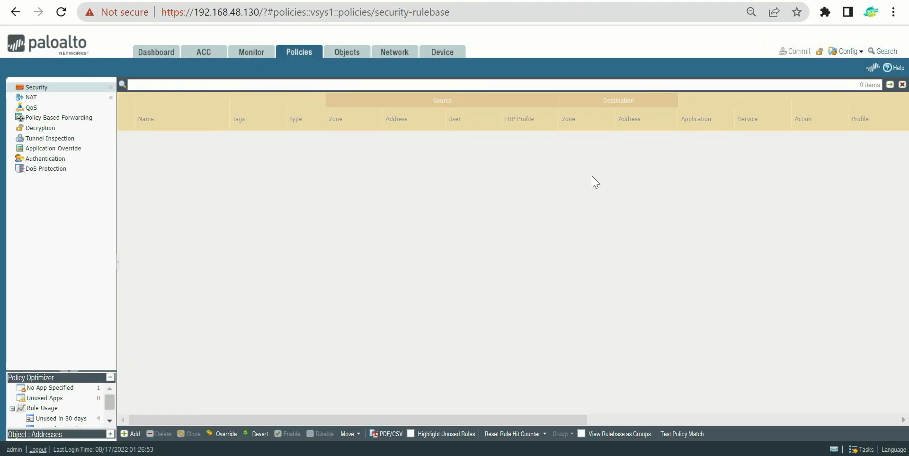